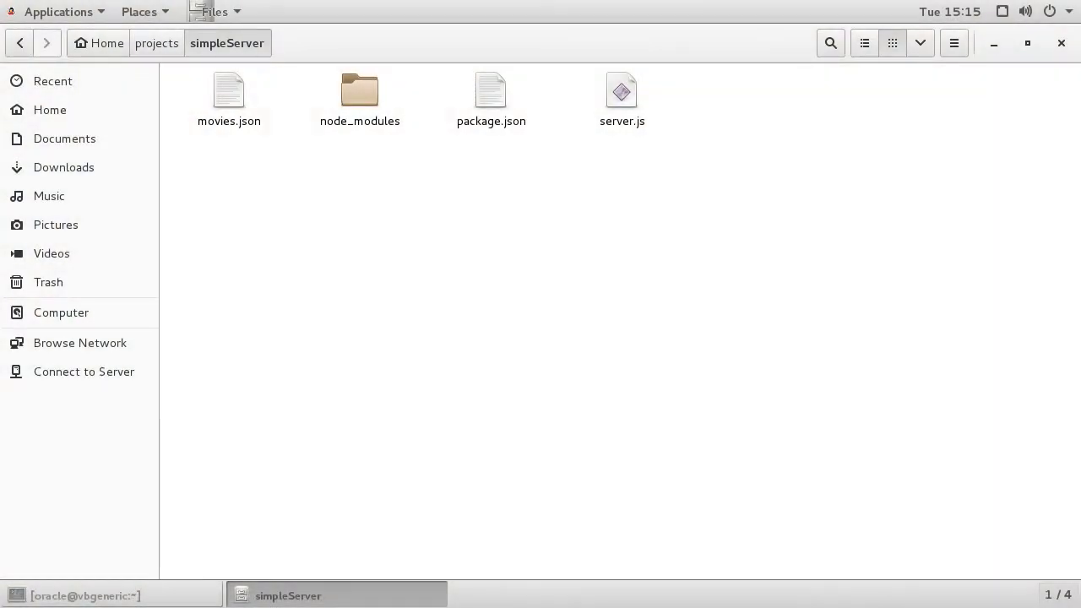
mouse_move(466, 256)
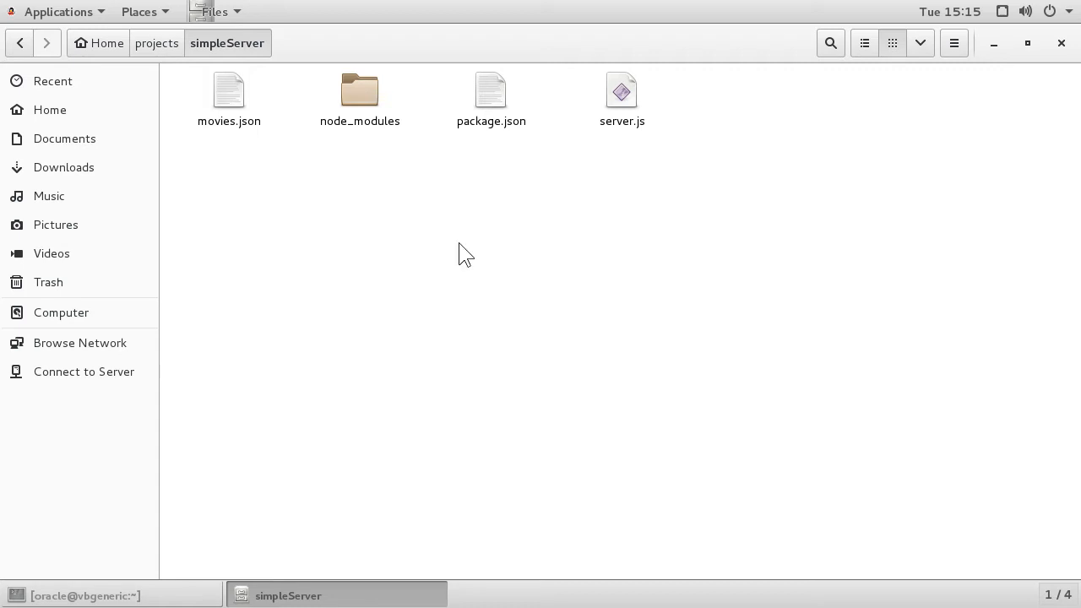
mouse_move(462, 323)
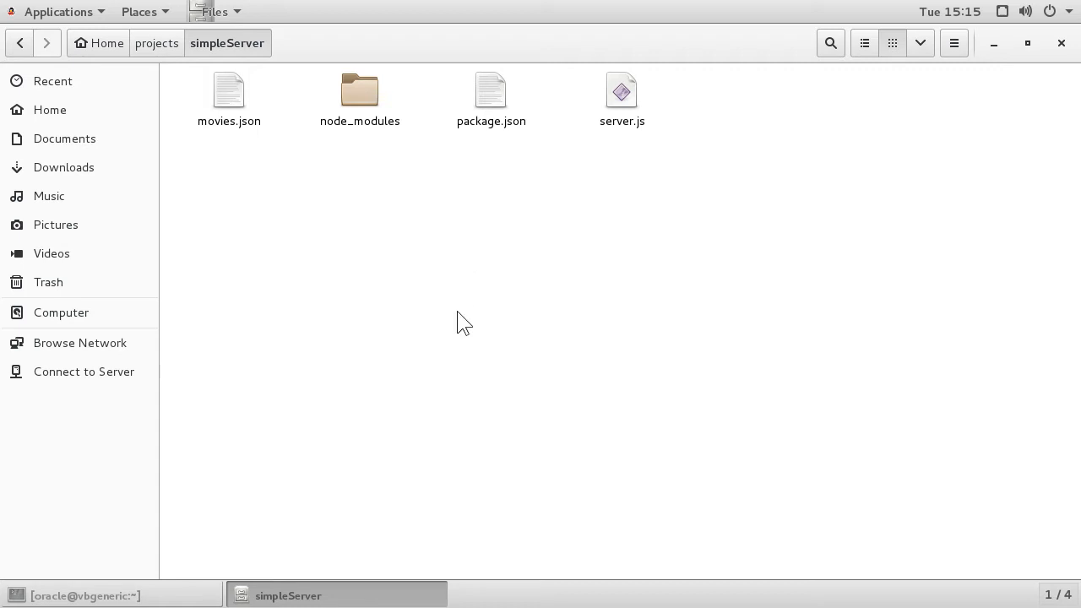
Create a folder named config in the simpleServer project and go into it
right_click(460, 325)
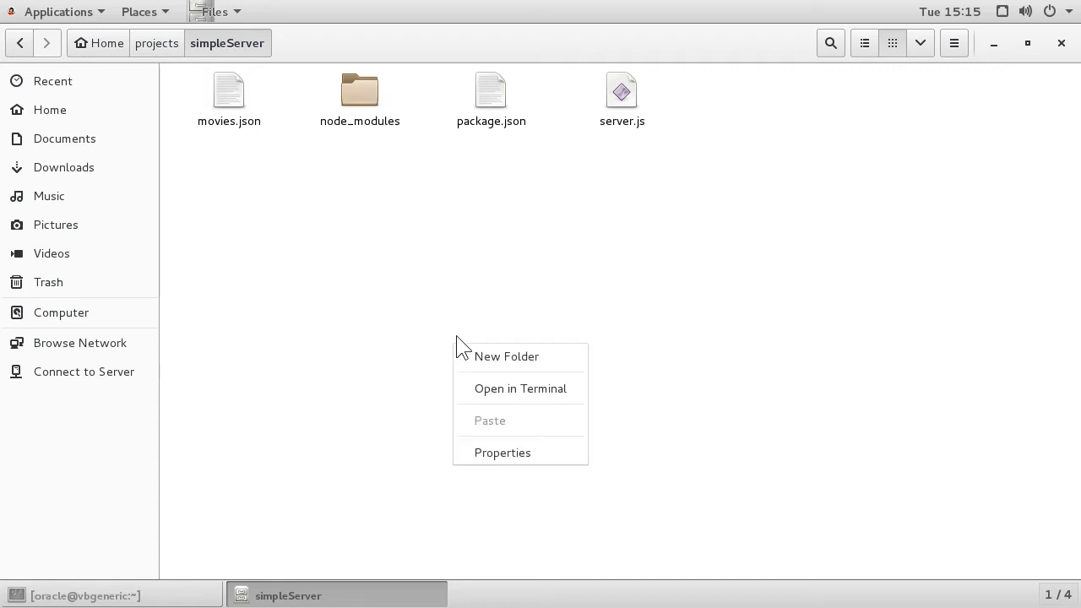
mouse_move(520, 355)
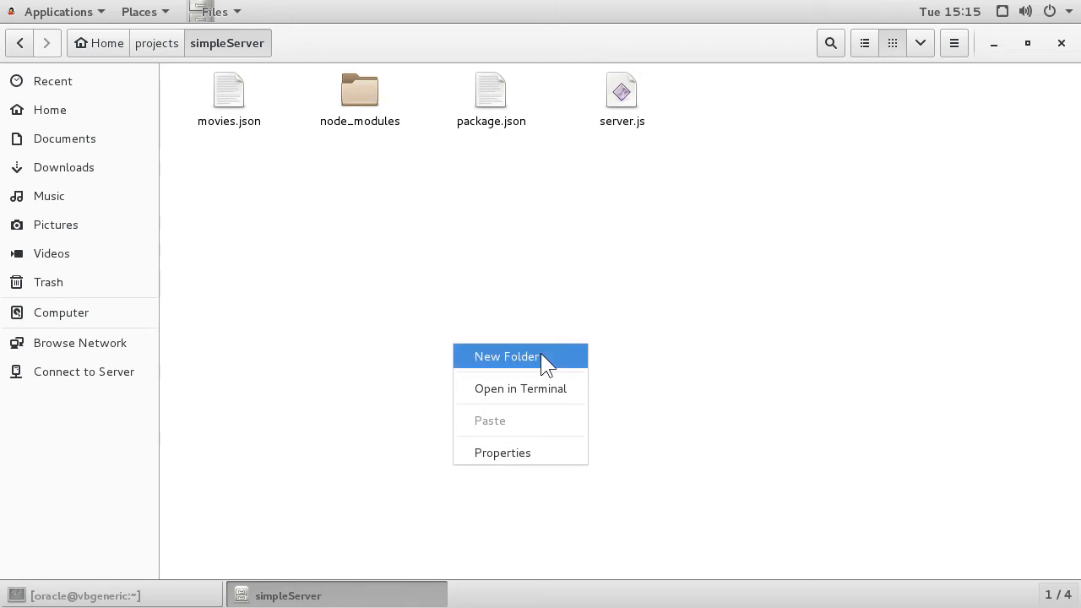
click(507, 355)
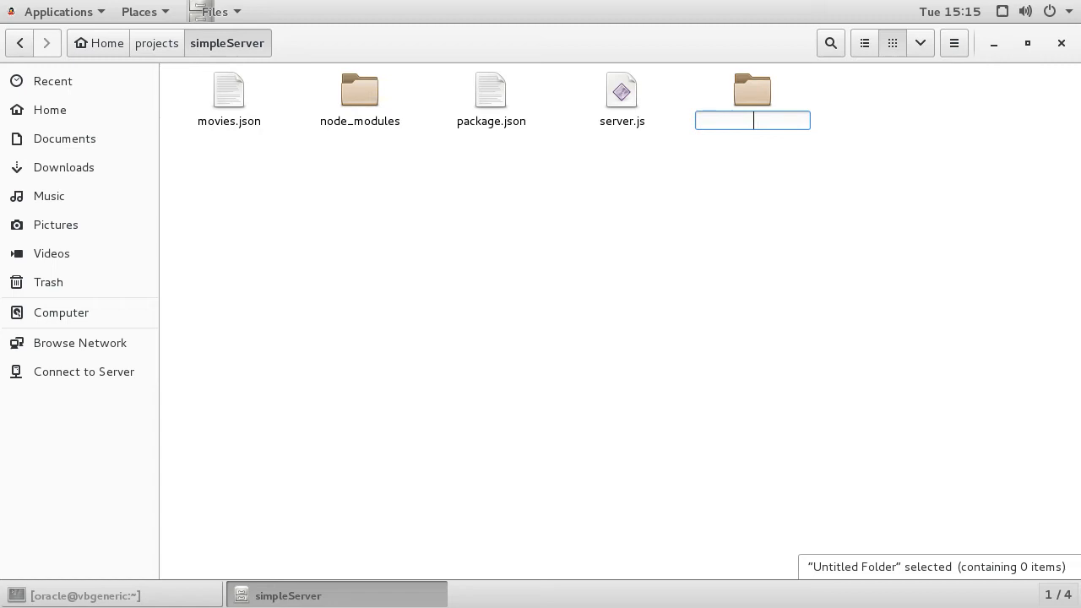
text(config)
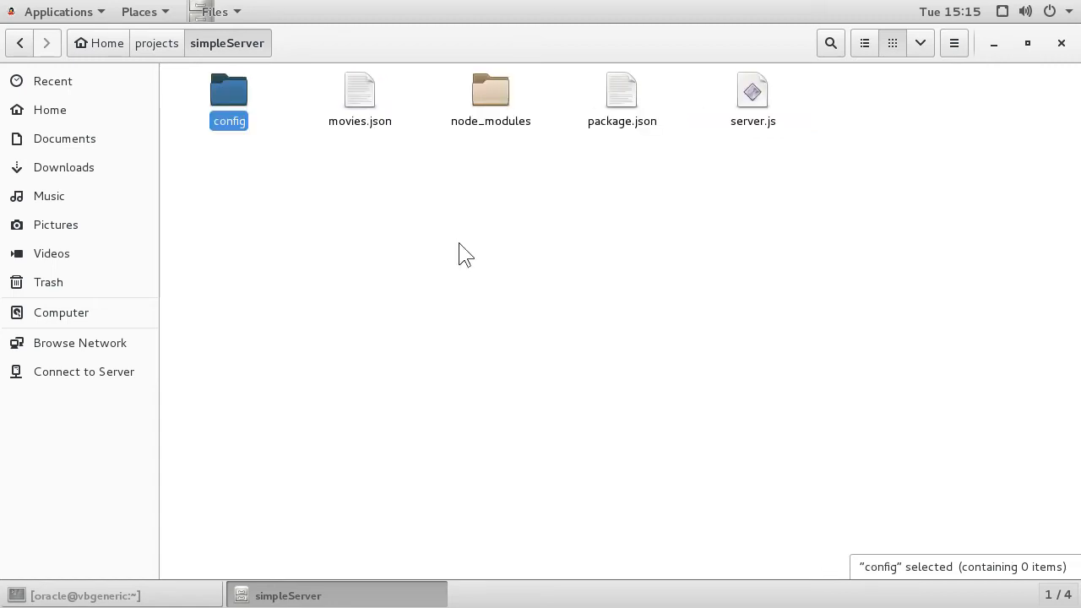
double_click(228, 91)
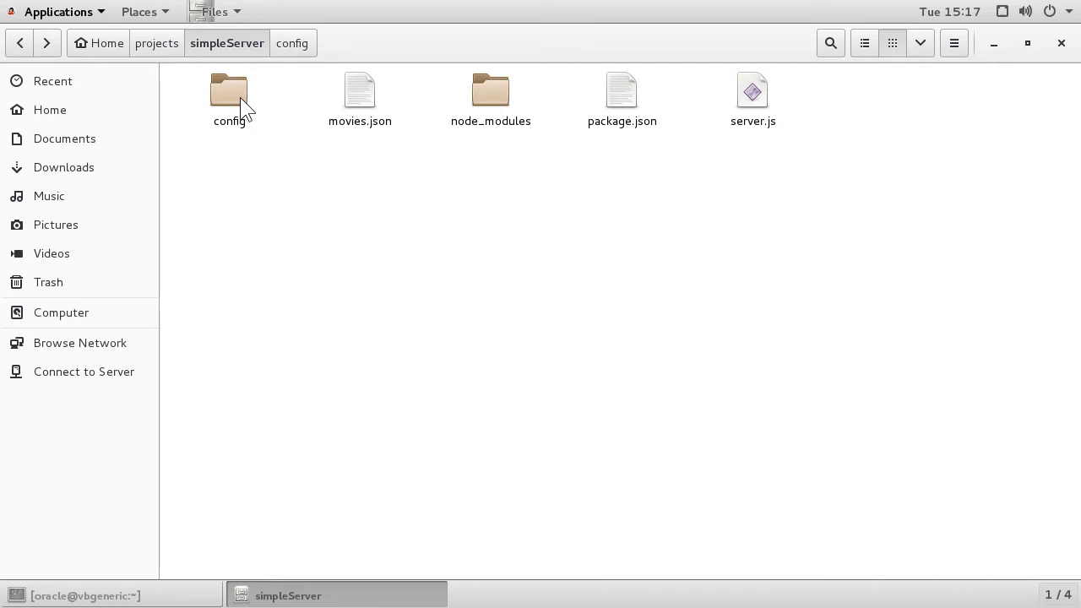
Launch gedit and save a new empty document as config.js in simpleServer/config
click(57, 10)
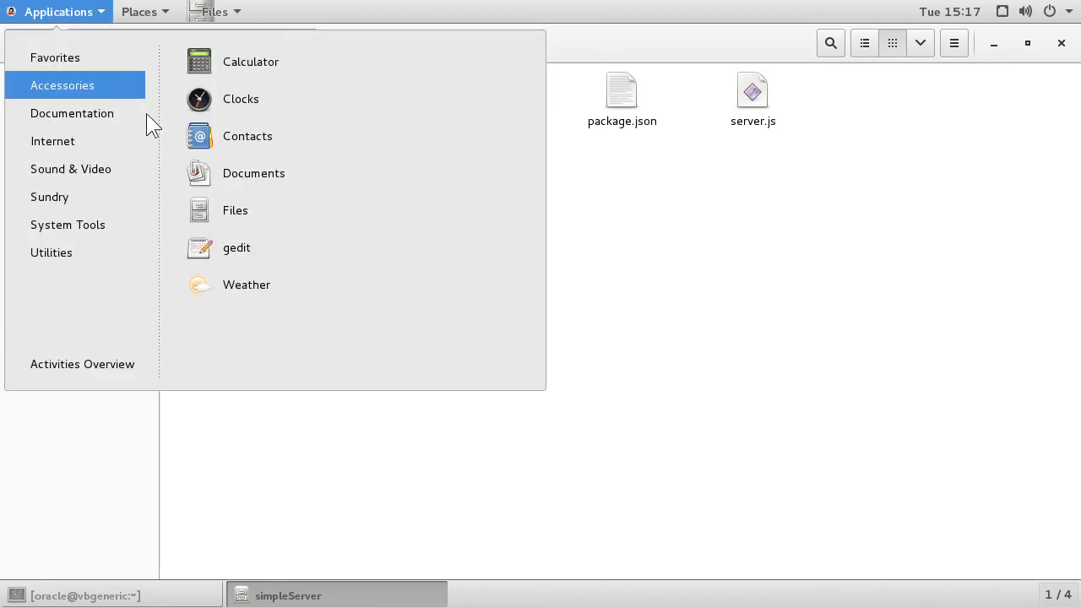
mouse_move(269, 253)
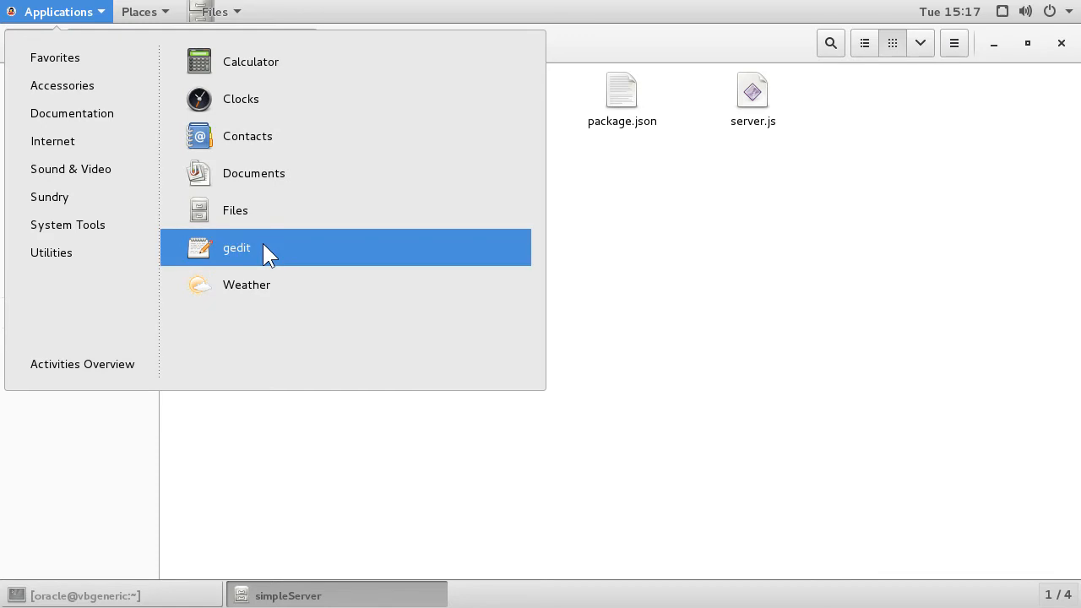
click(237, 247)
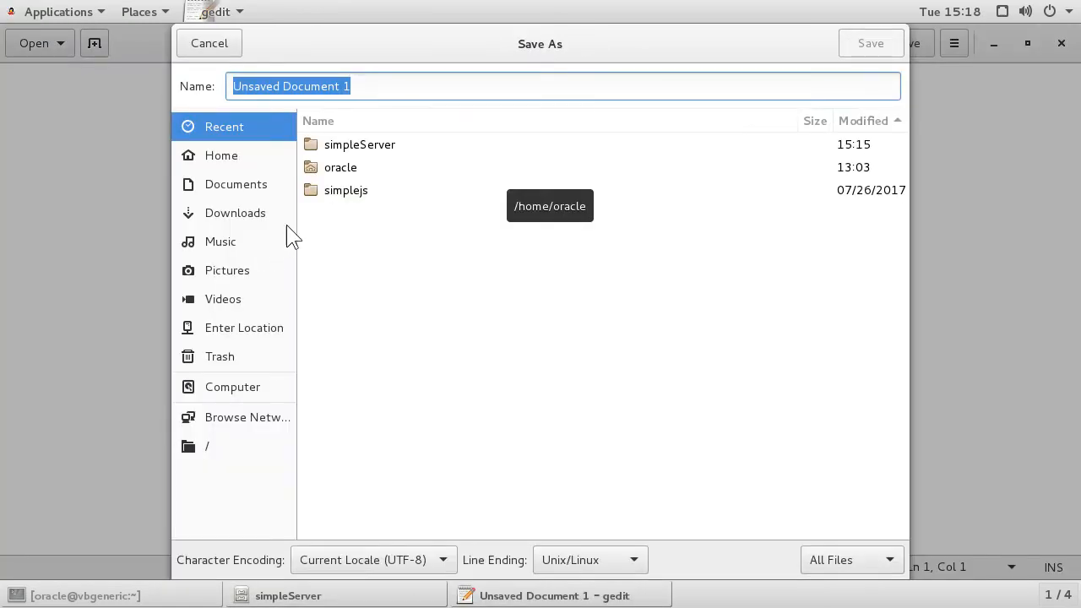
double_click(358, 143)
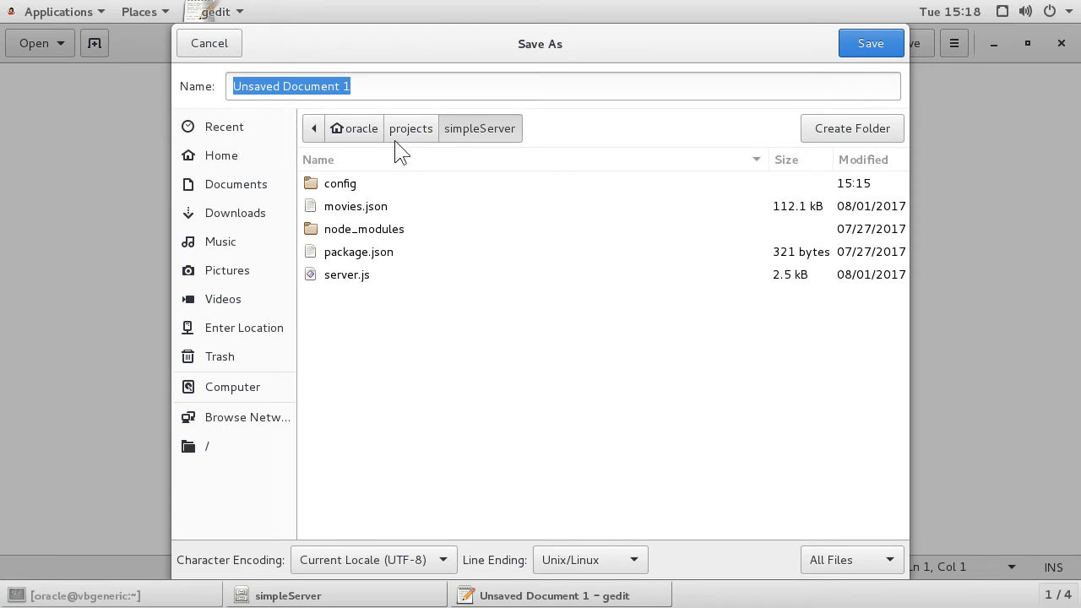
double_click(341, 182)
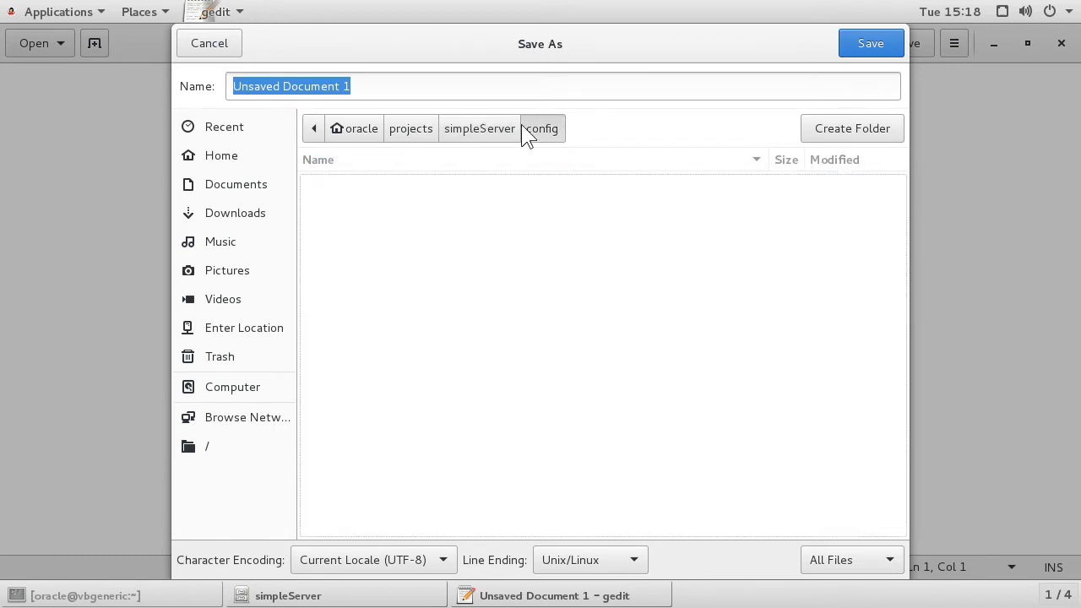
text(config.js)
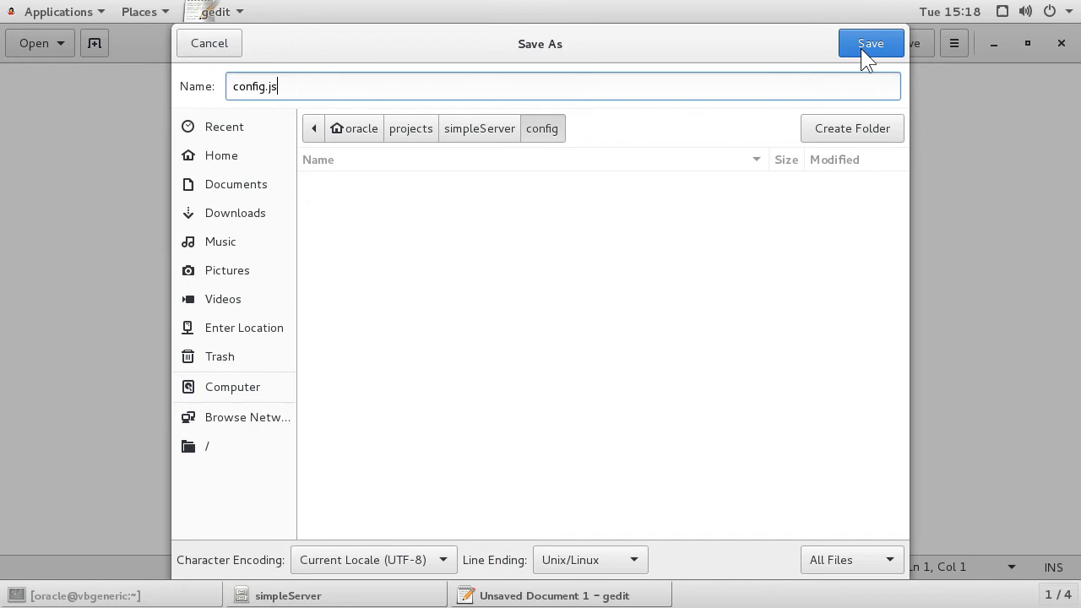
click(872, 44)
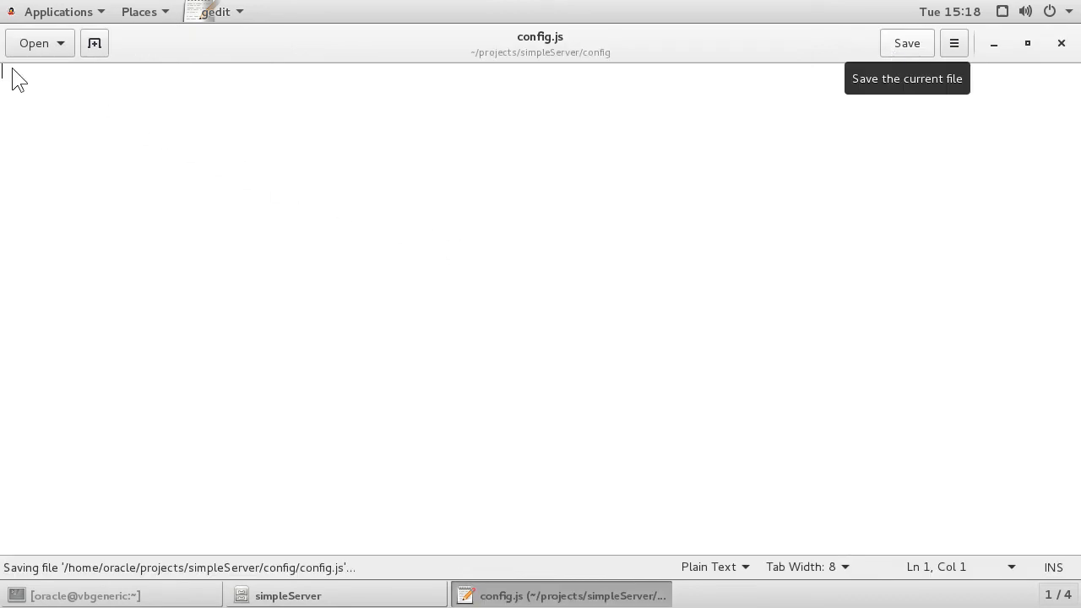
Write module.exports with server: { port: process.env.PORT || 8888 } and save config.js
text(module.exports)
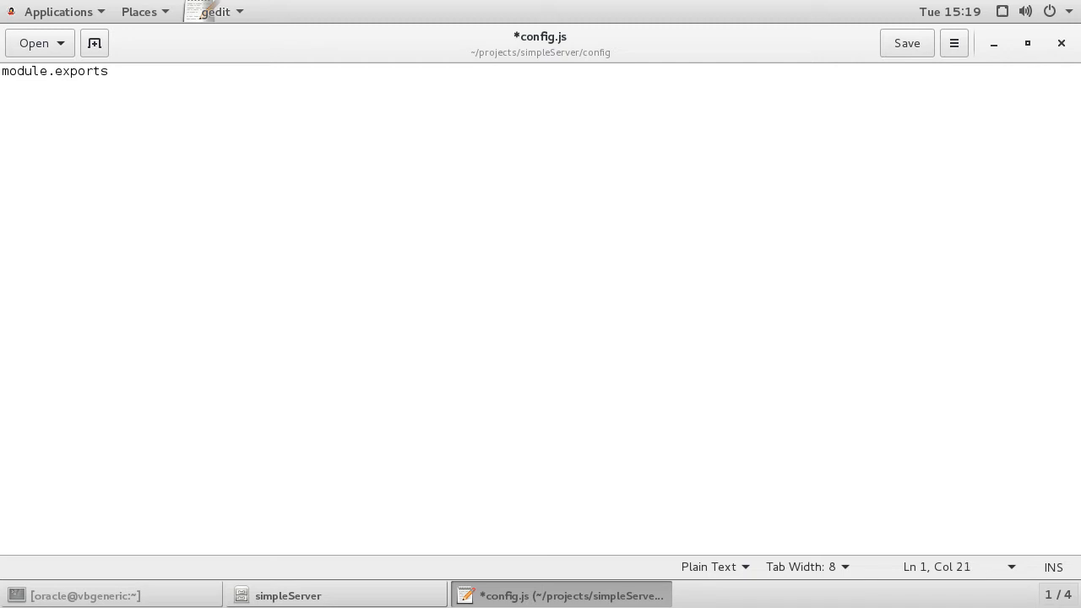
text(= {};)
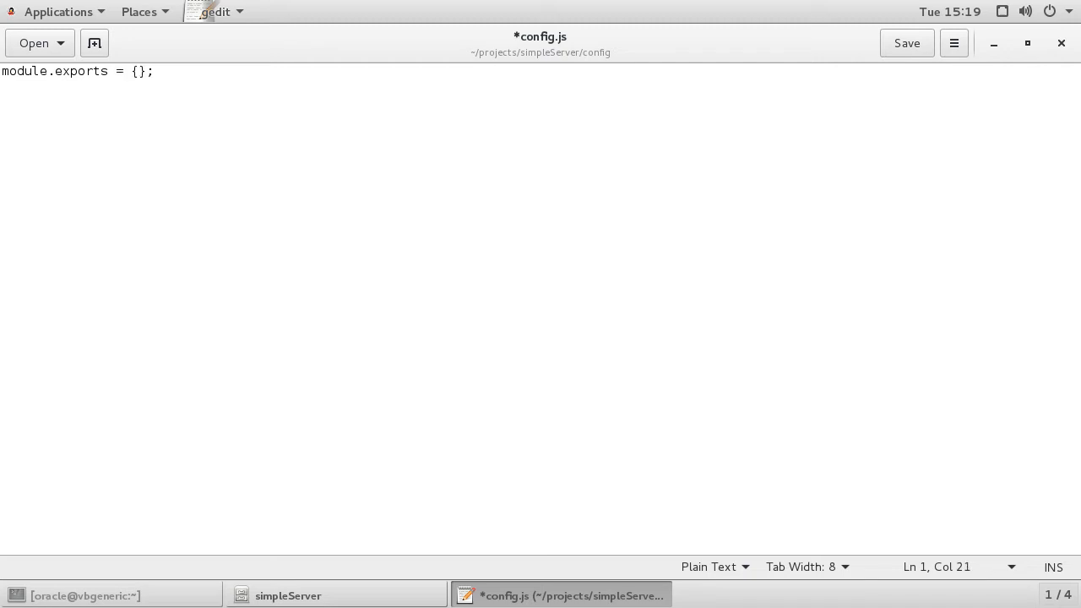
key(Return)
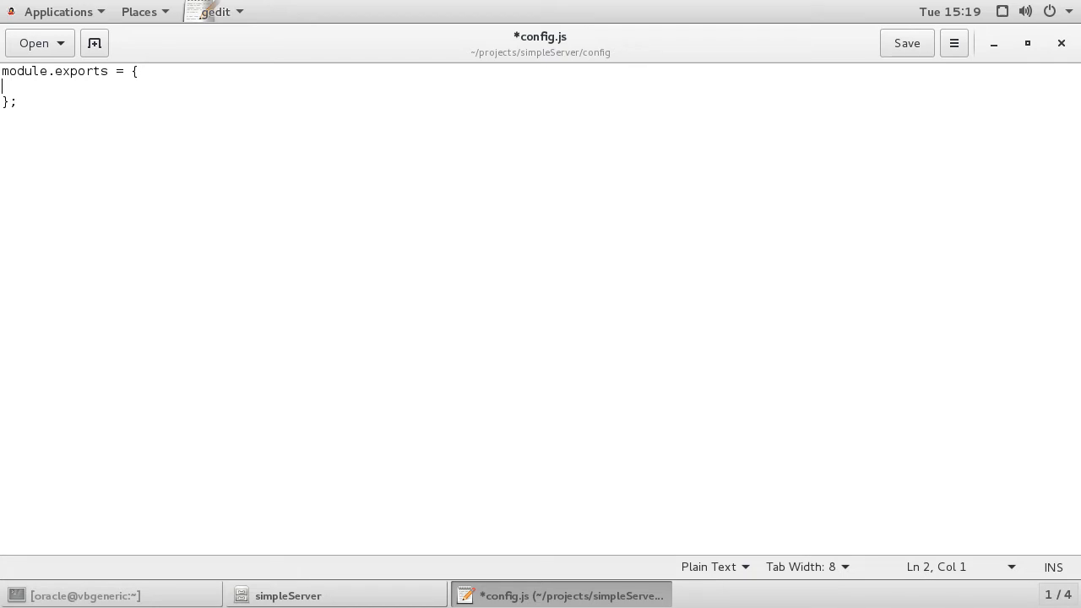
text(server: {})
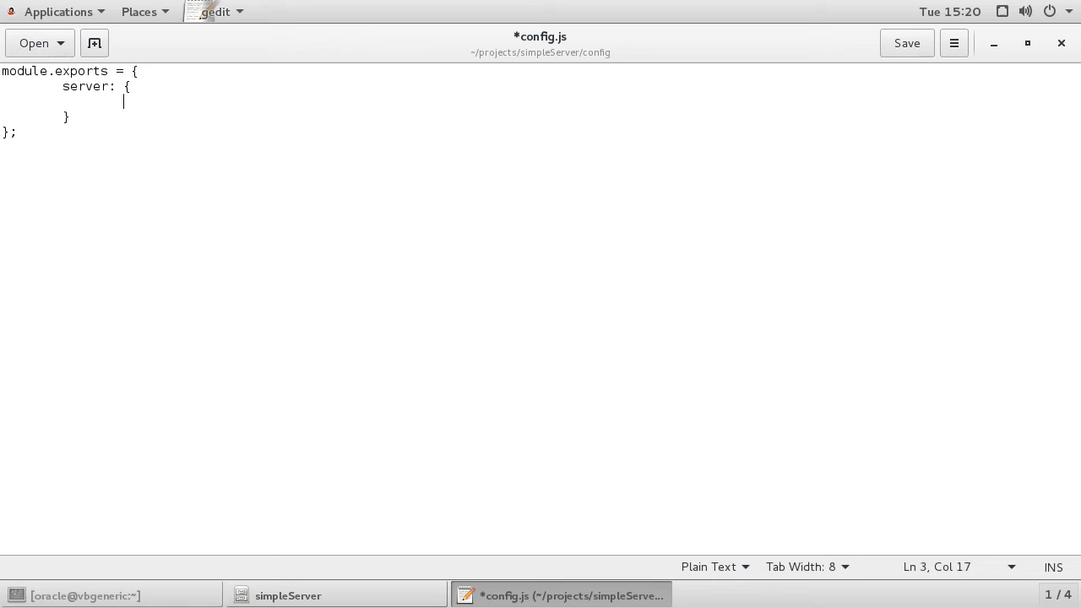
text(port: process.env.PORT)
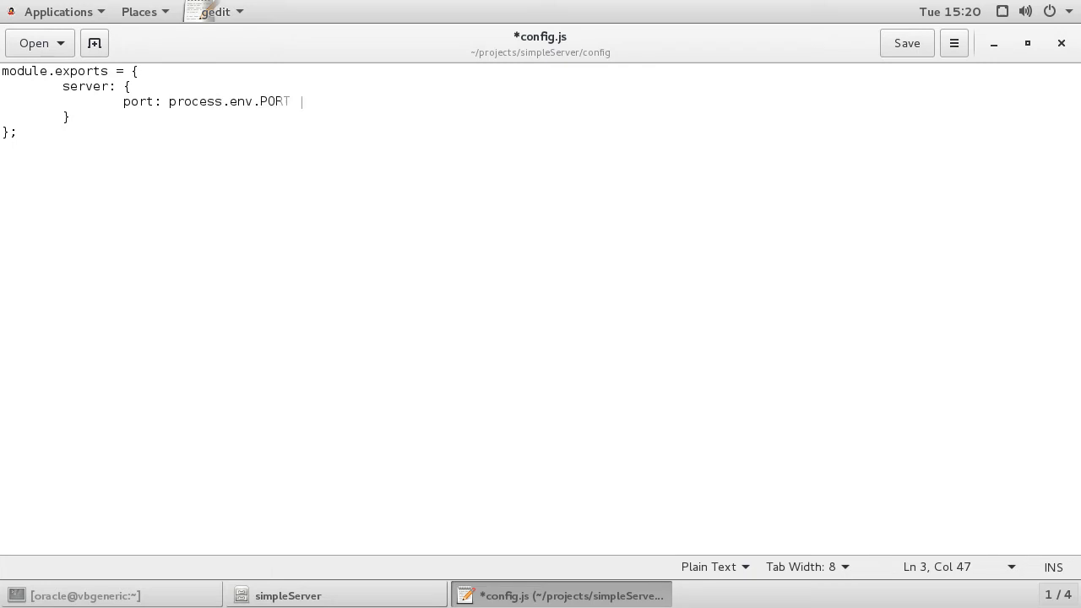
text(|| 8888)
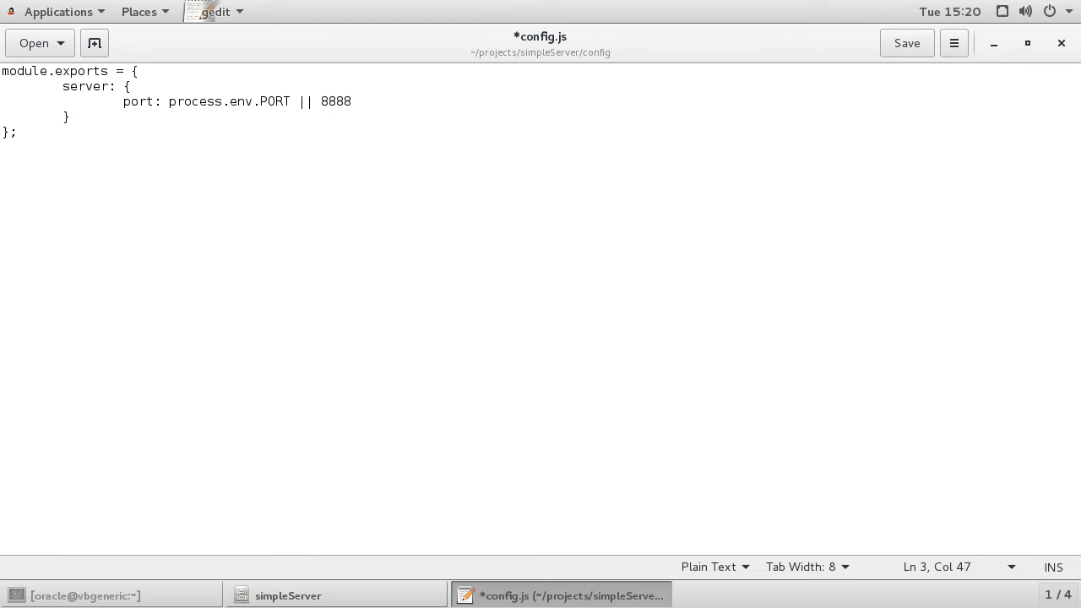
click(905, 44)
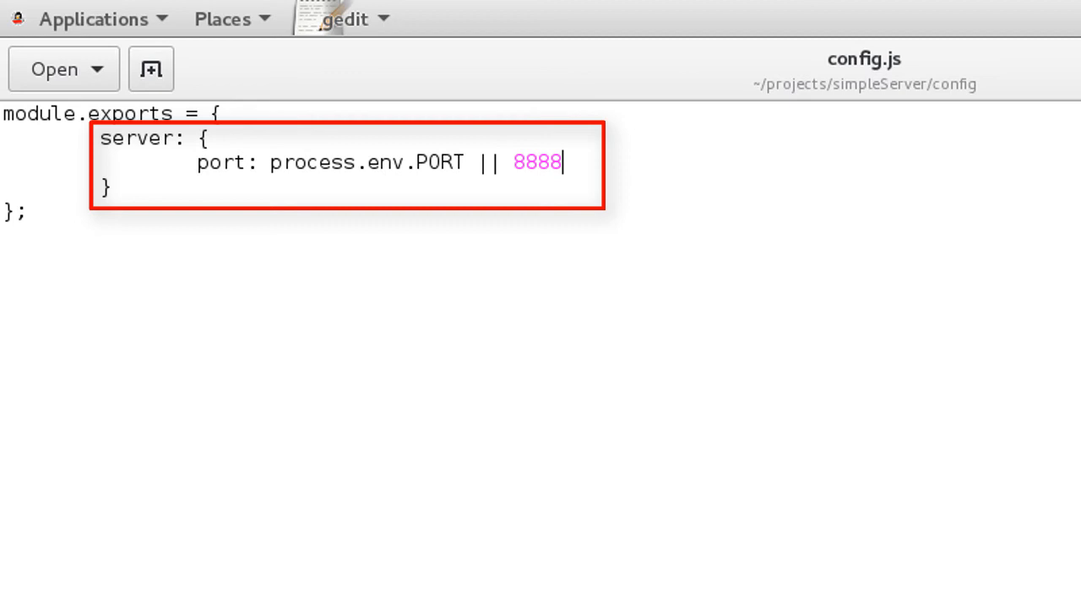
Save config.js with Ctrl+S and switch back to the simpleServer Files window
key(ctrl+s)
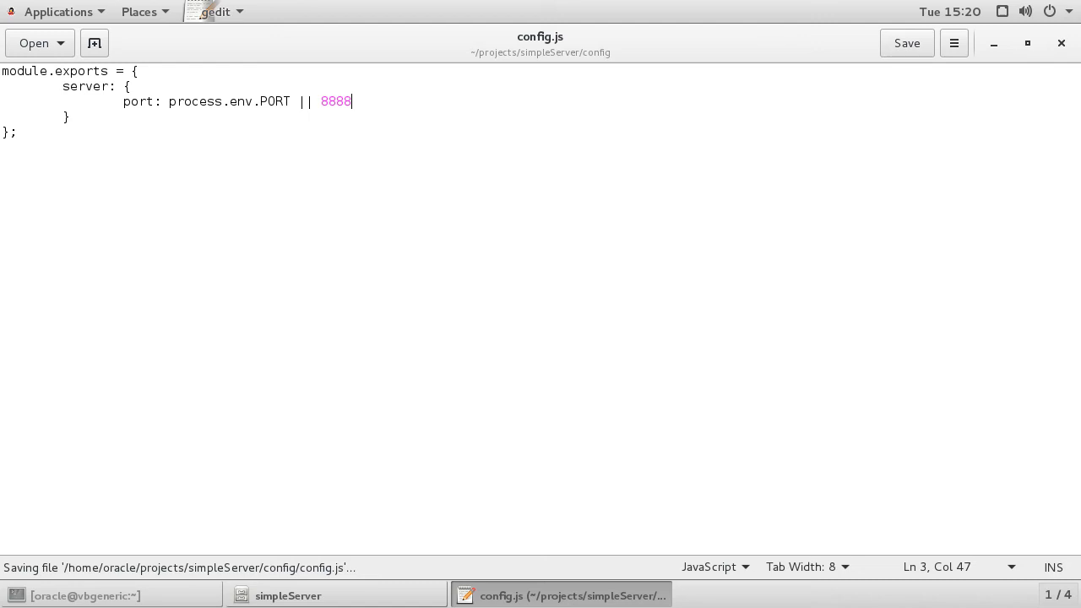
click(288, 595)
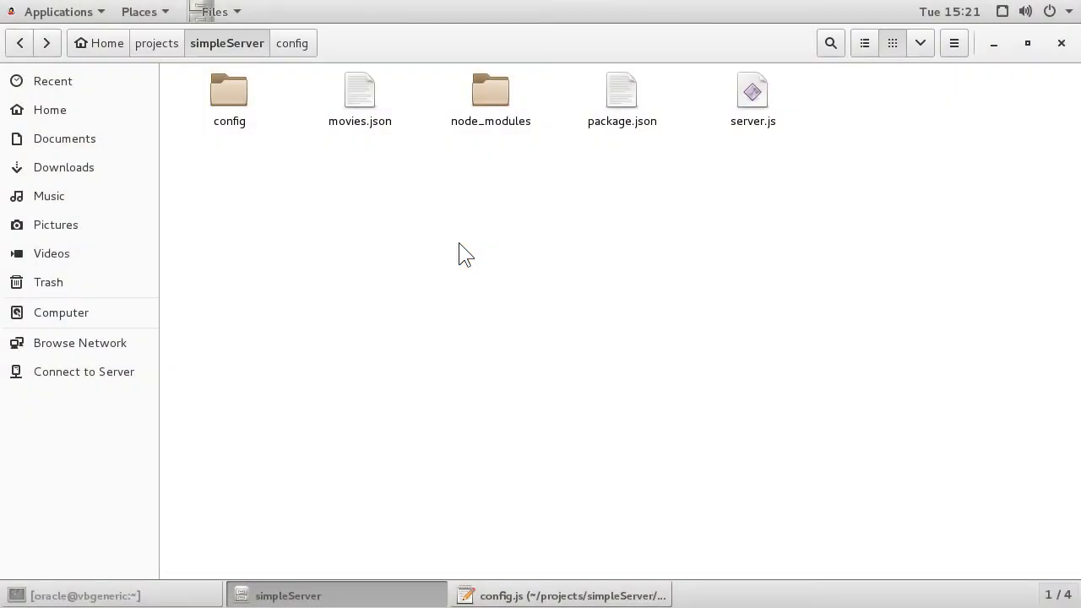
Create new folders named data and services in the project, then bring up options for server.js
right_click(463, 256)
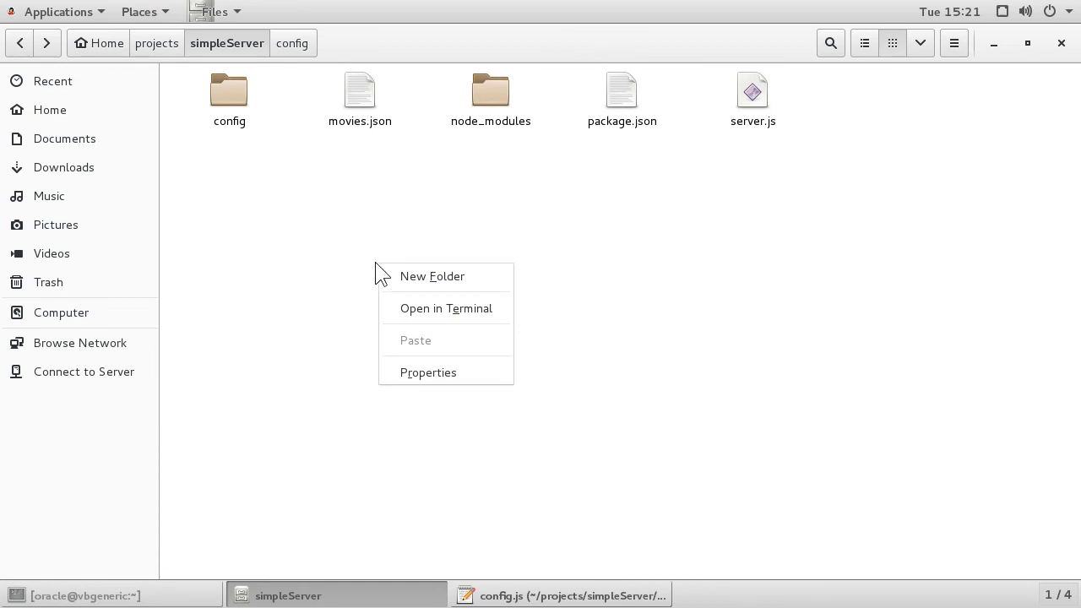
mouse_move(493, 287)
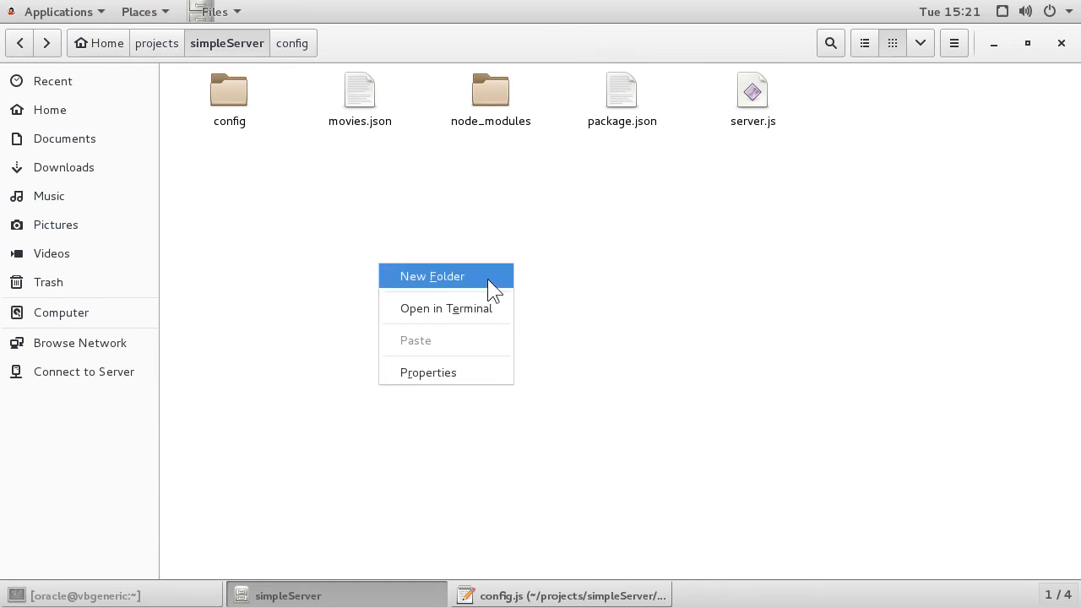
click(433, 277)
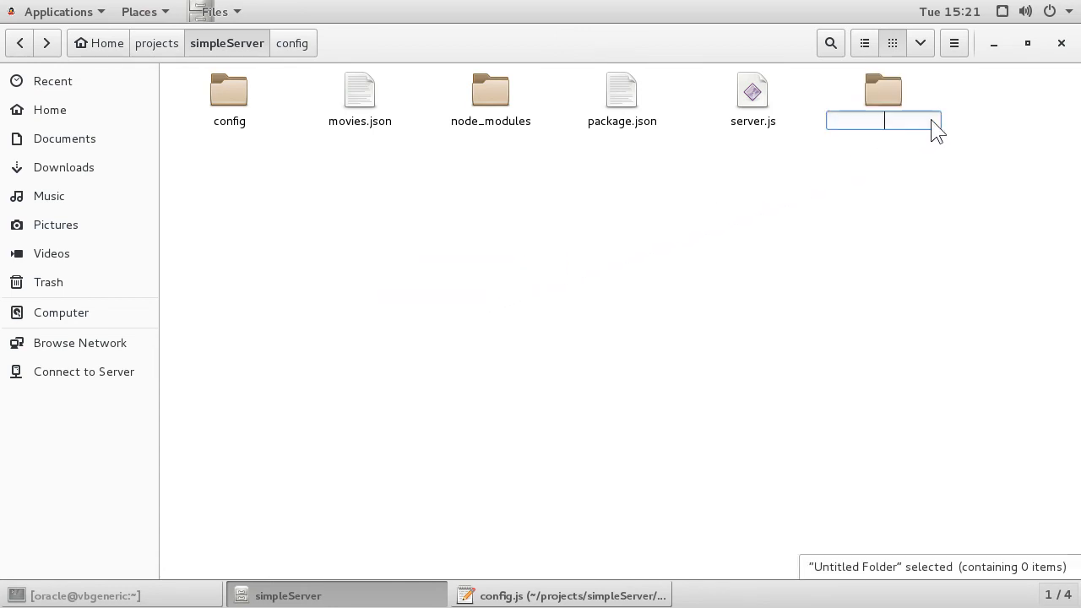
text(data)
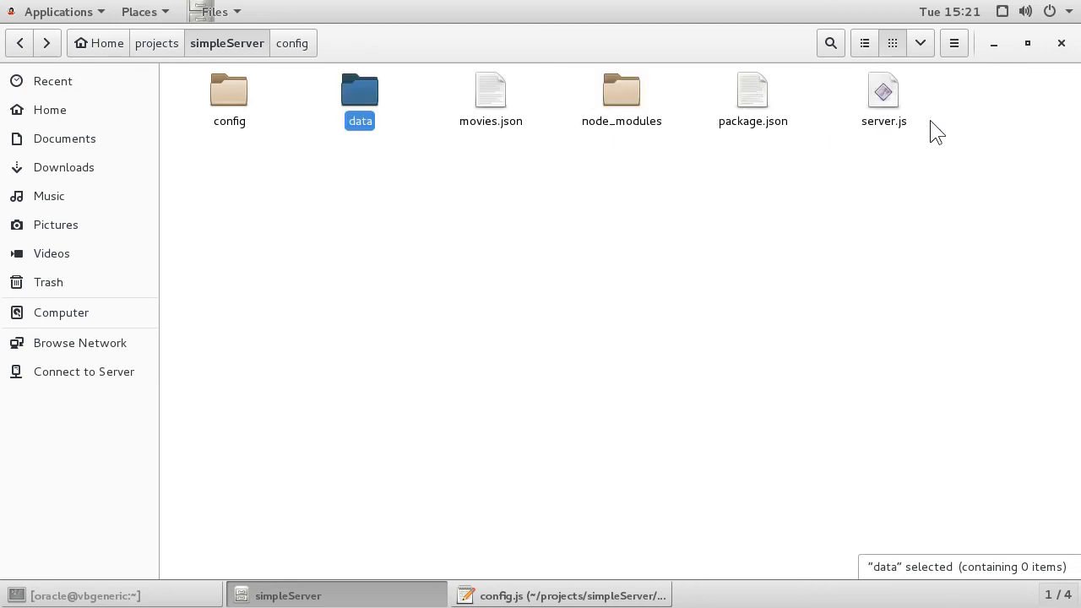
right_click(463, 281)
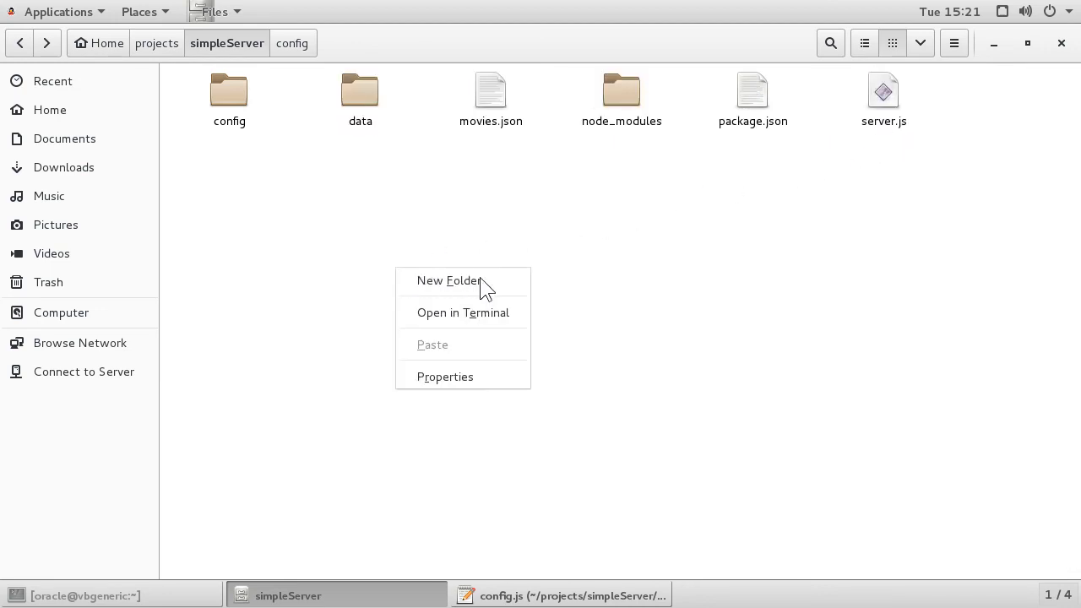
click(449, 281)
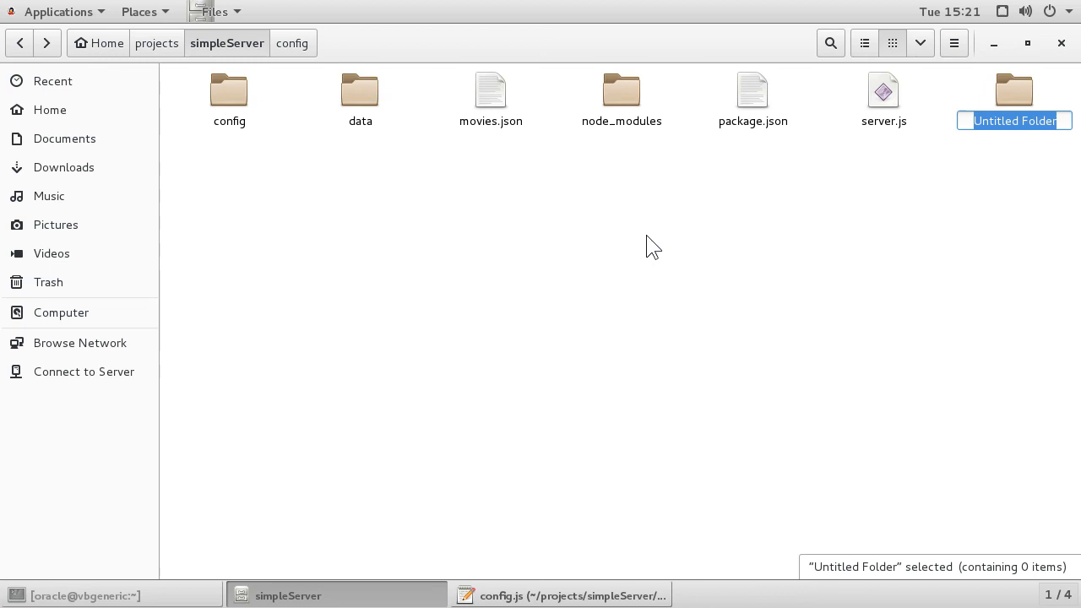
text(services)
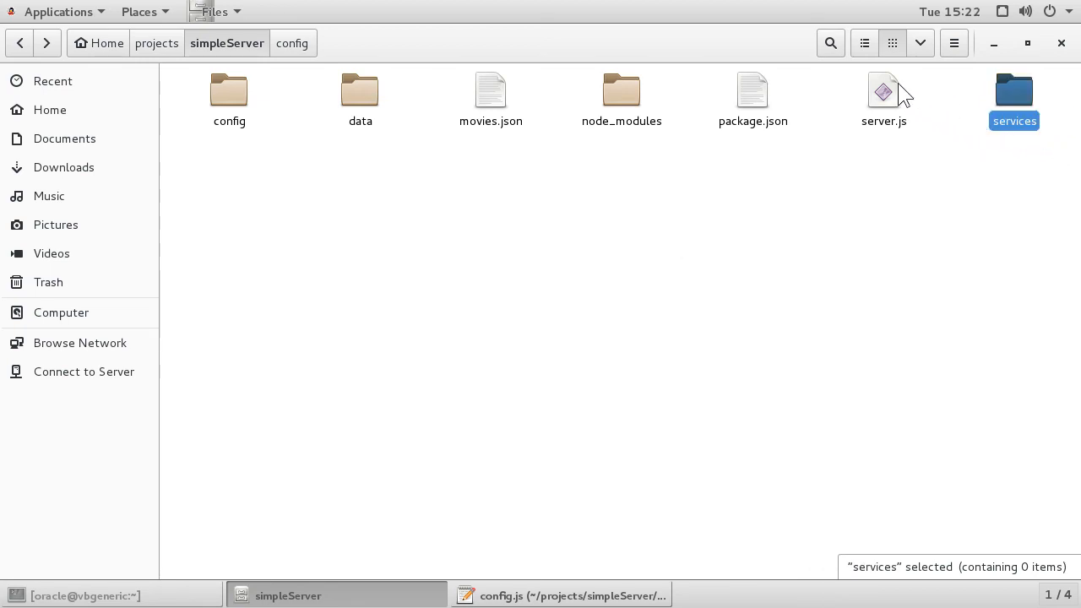
right_click(883, 96)
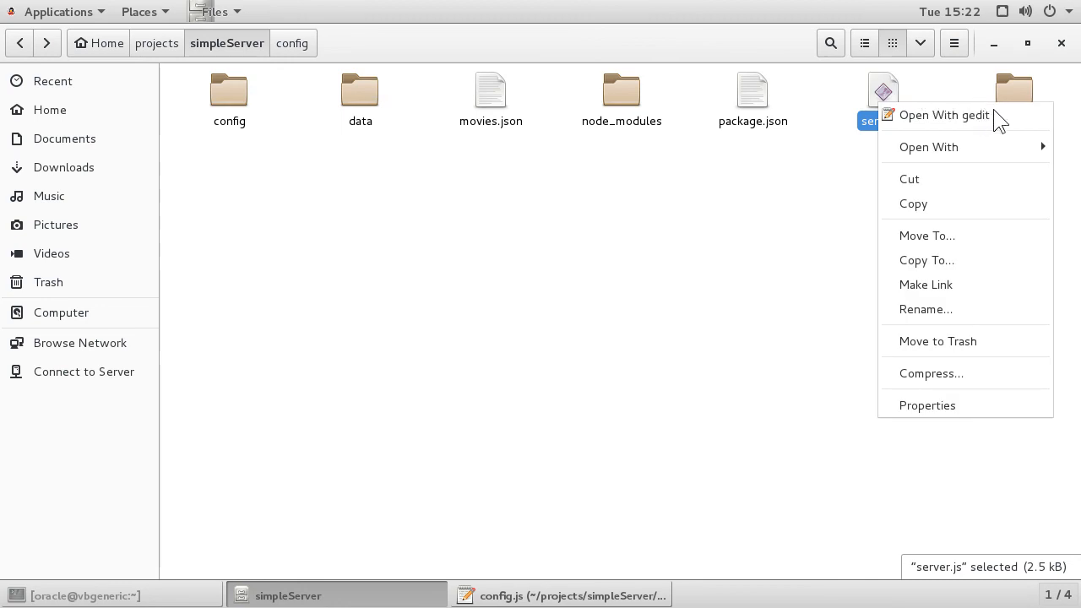
Add data = require("./data/inmemory.js") and server.start(config, data) to server.js and save
click(942, 115)
text(var ()
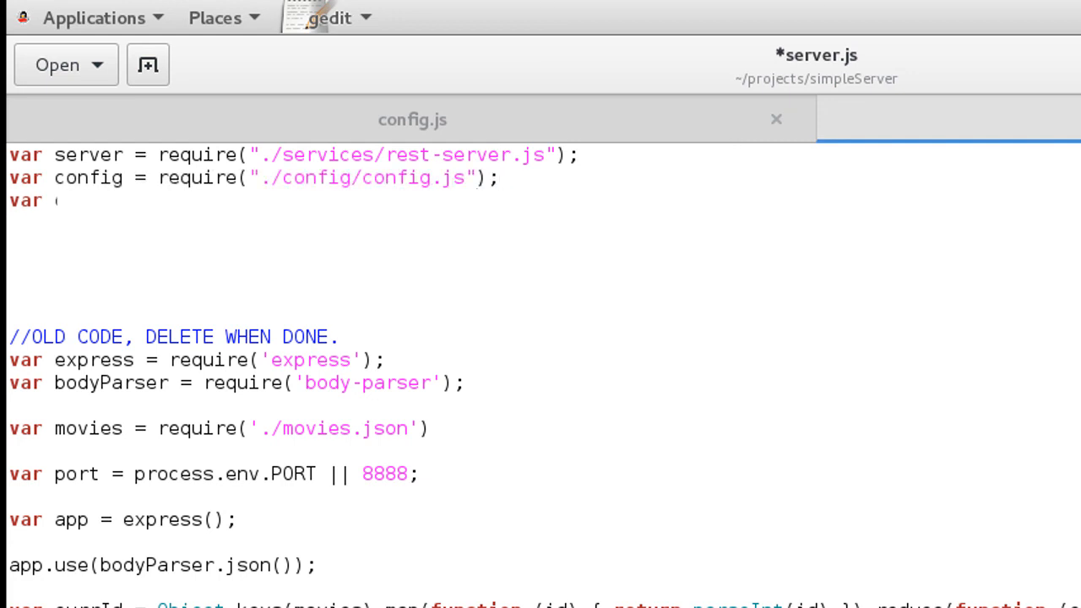
text(data = require("./data/inmemory.js");)
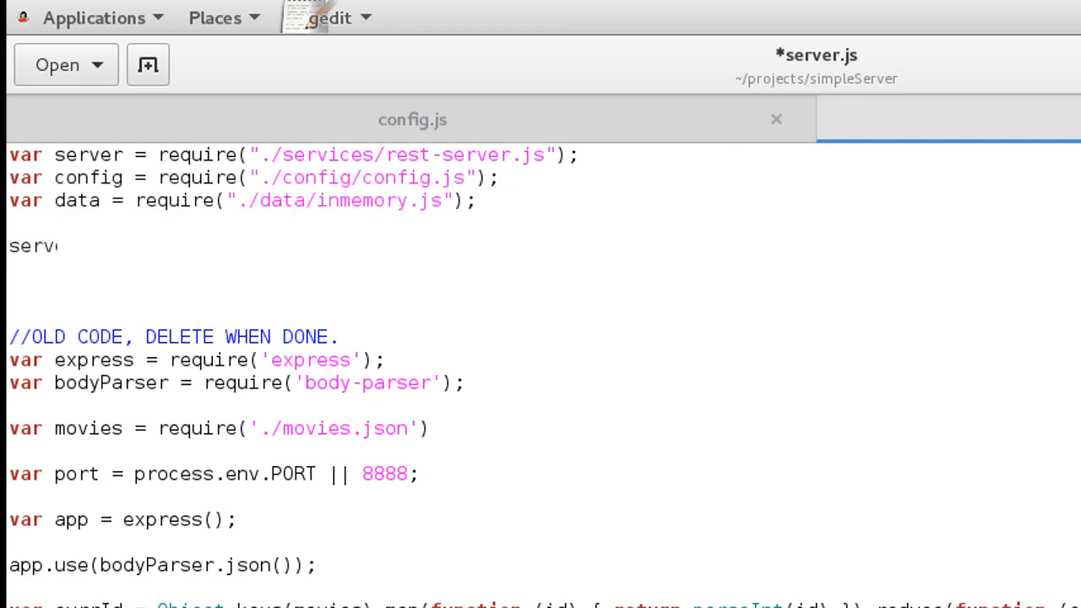
text(r.start(config, data);)
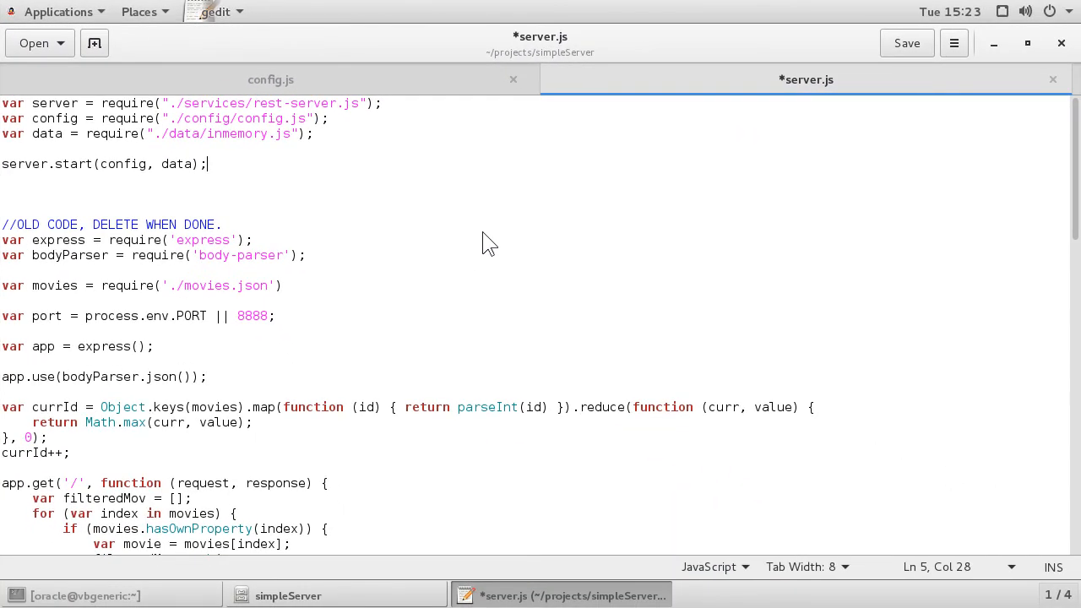
click(906, 44)
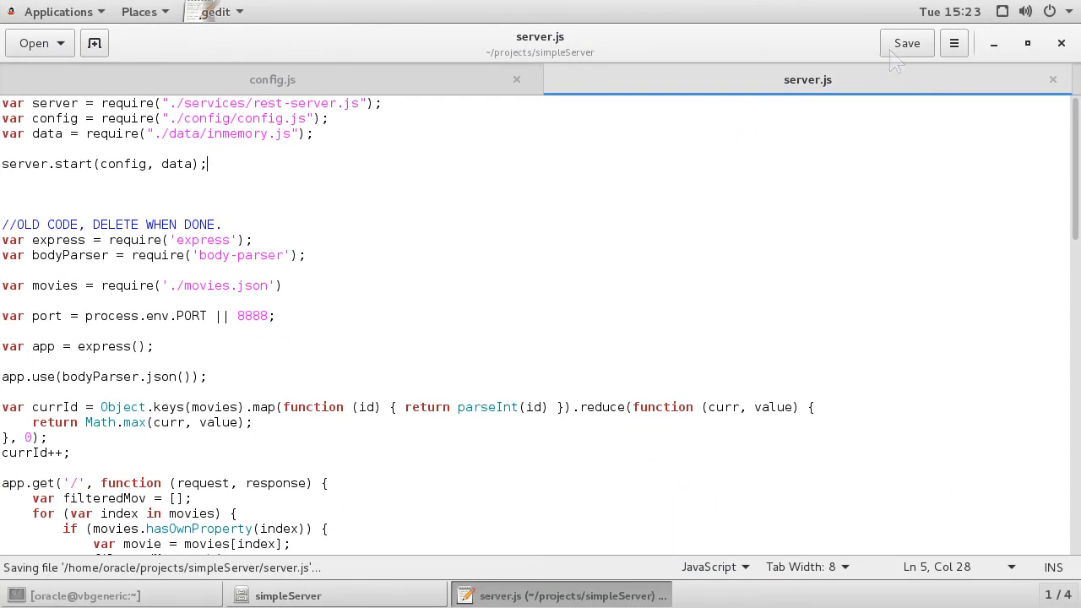